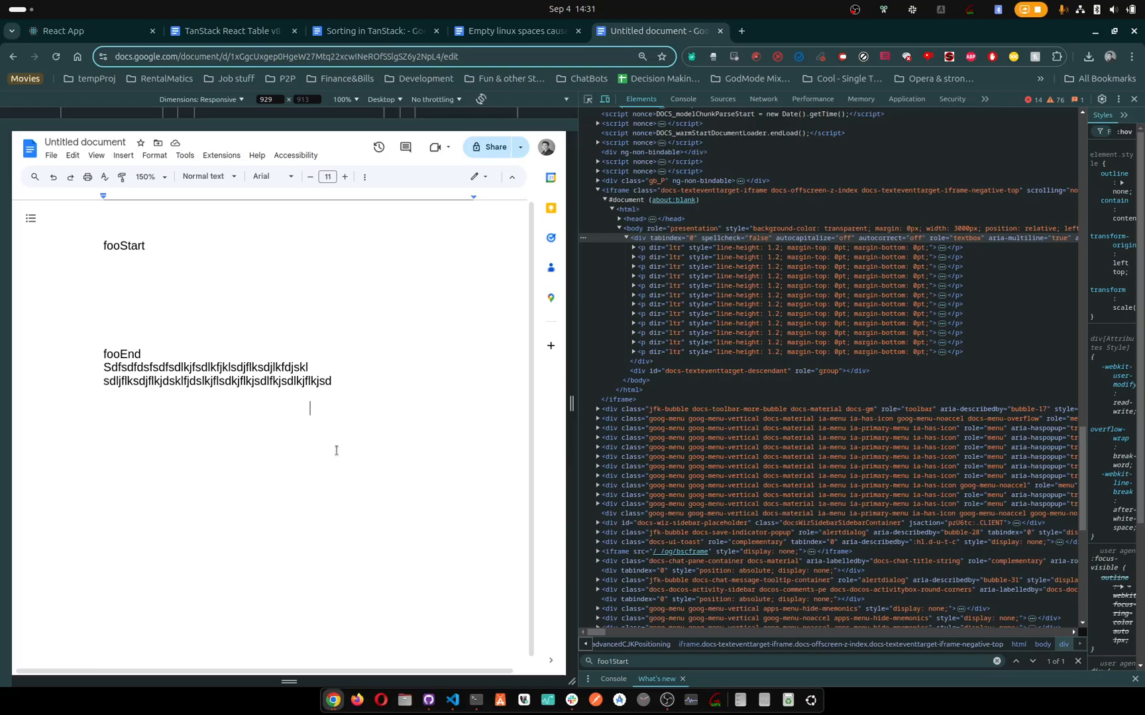
mouse_move(163, 330)
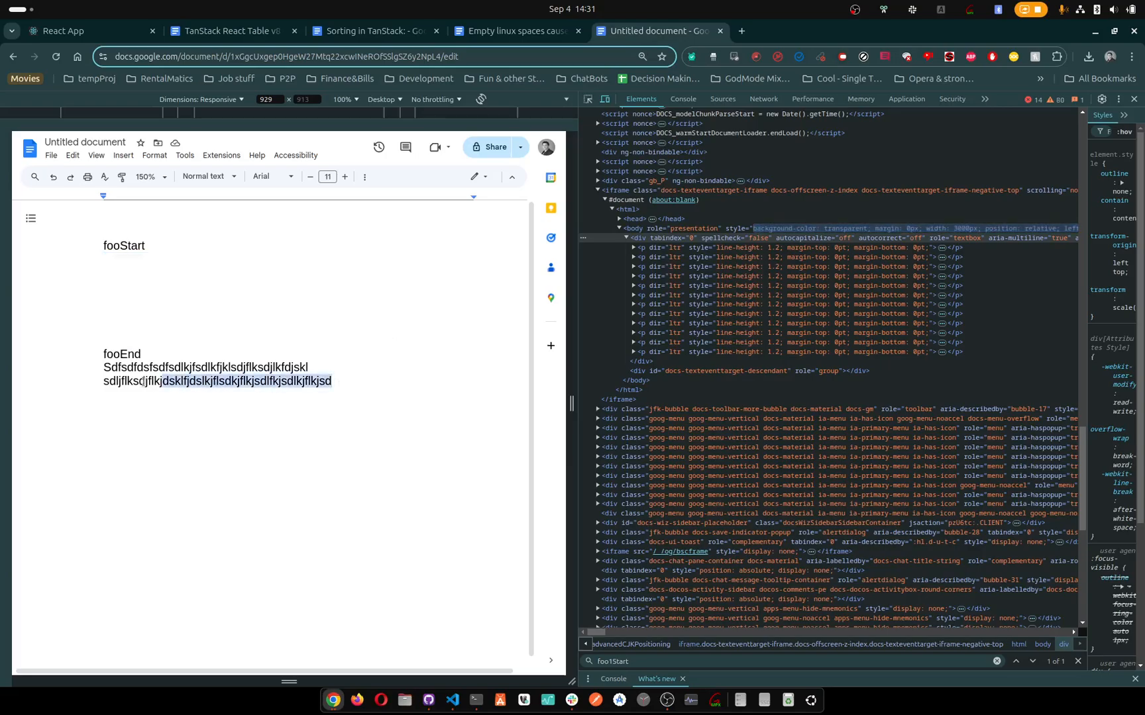
Delete the two gibberish lines below fooEnd and type 'sdkljflkdsjflkjsd' in their place
key(Delete)
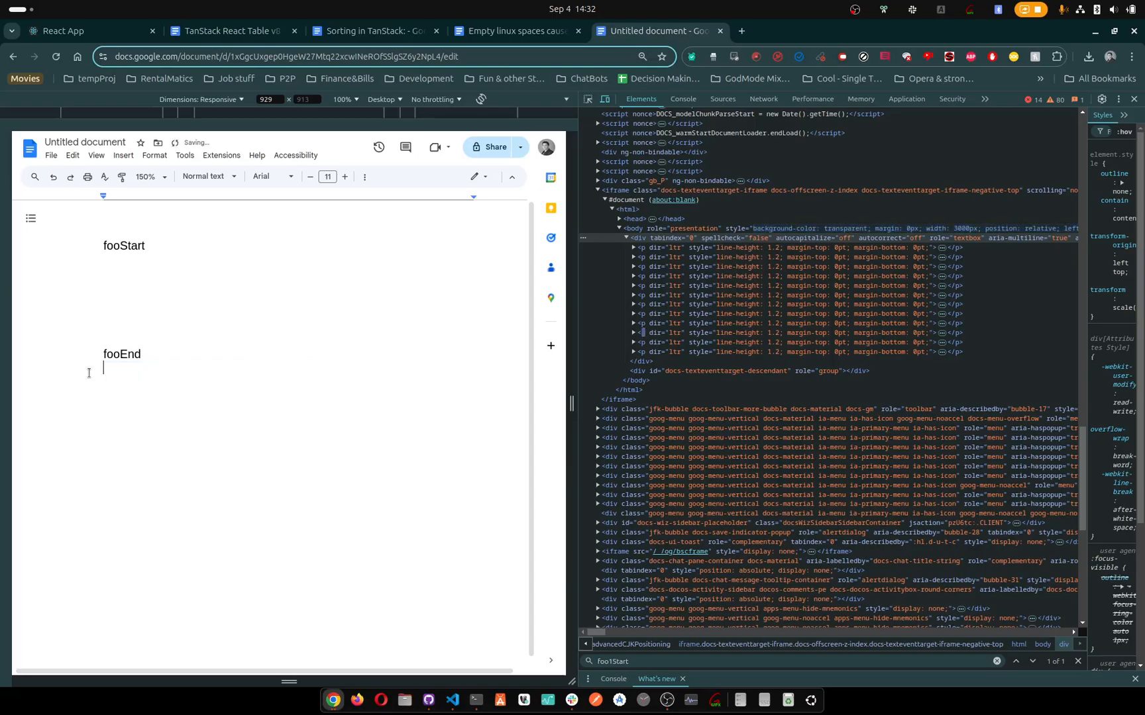
text(sdk)
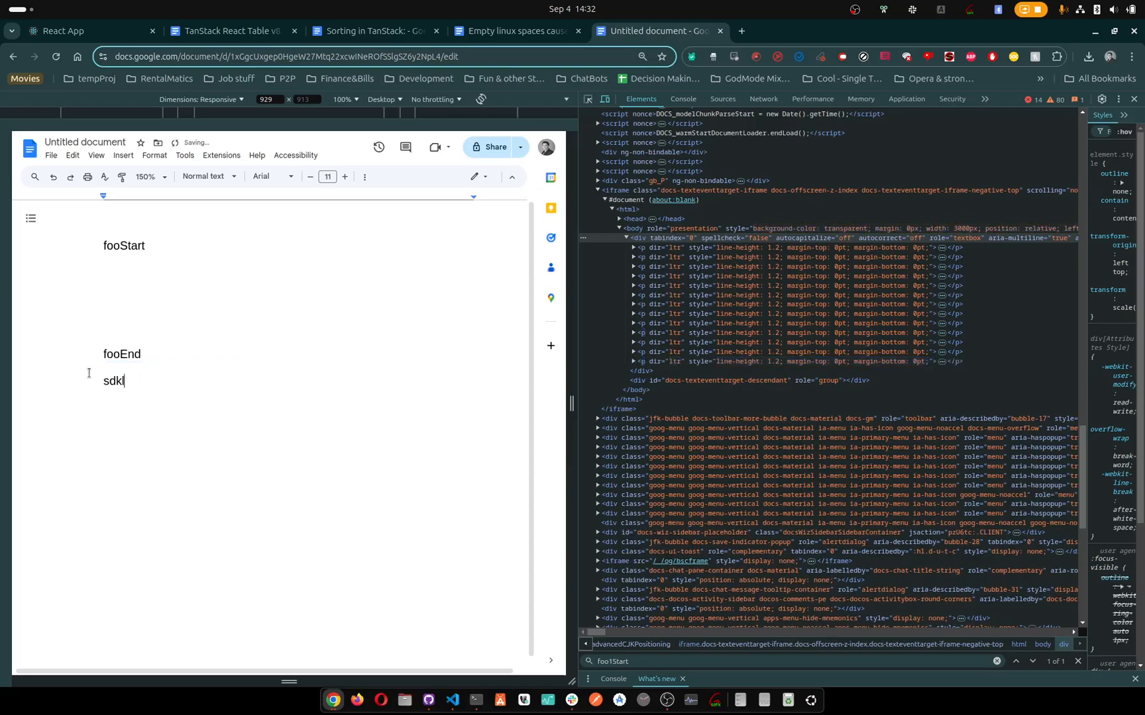
text(ljflkdsjflkjsdlkjflksdjflkjsdlkfjdlskjfklsdjlk)
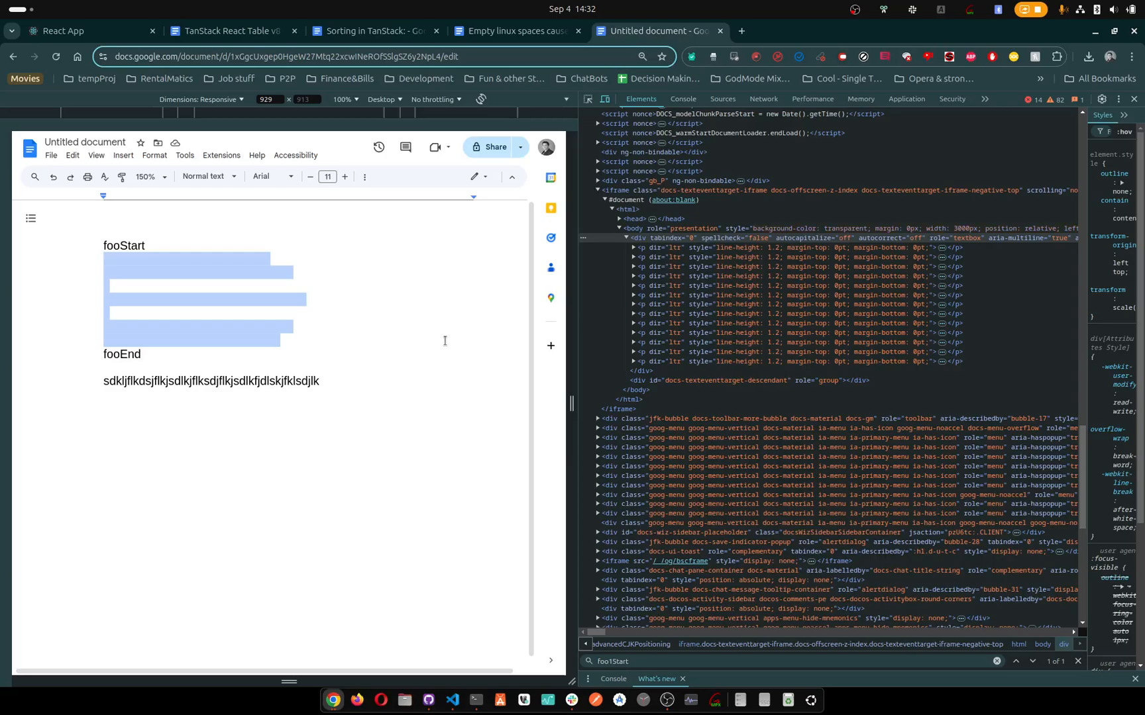
click(510, 31)
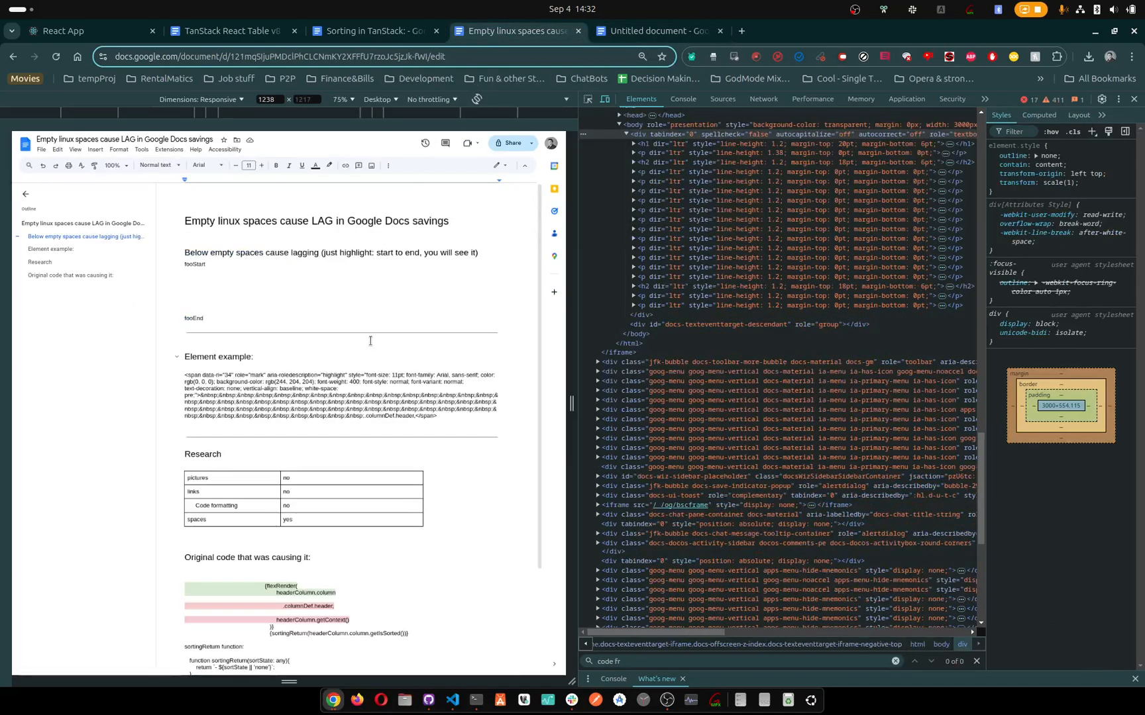
scroll(down, 3)
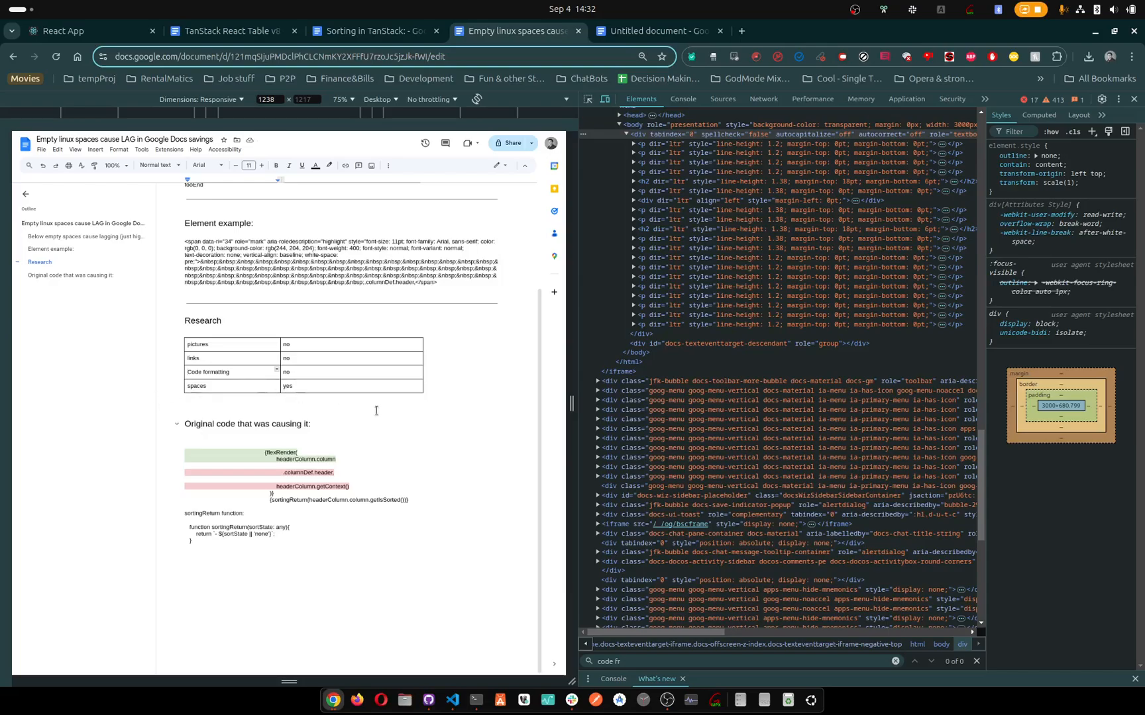
click(652, 30)
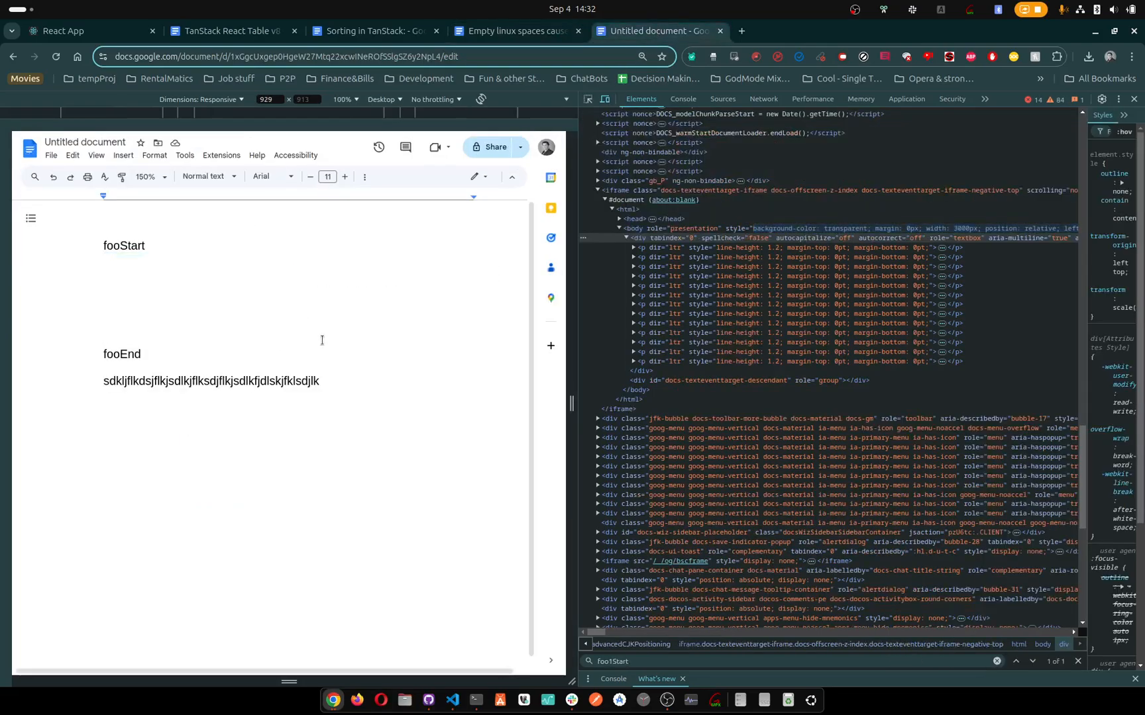
Highlight the blank lines from fooStart to fooEnd, then switch to the ChatGPT tab
drag(183, 341, 276, 340)
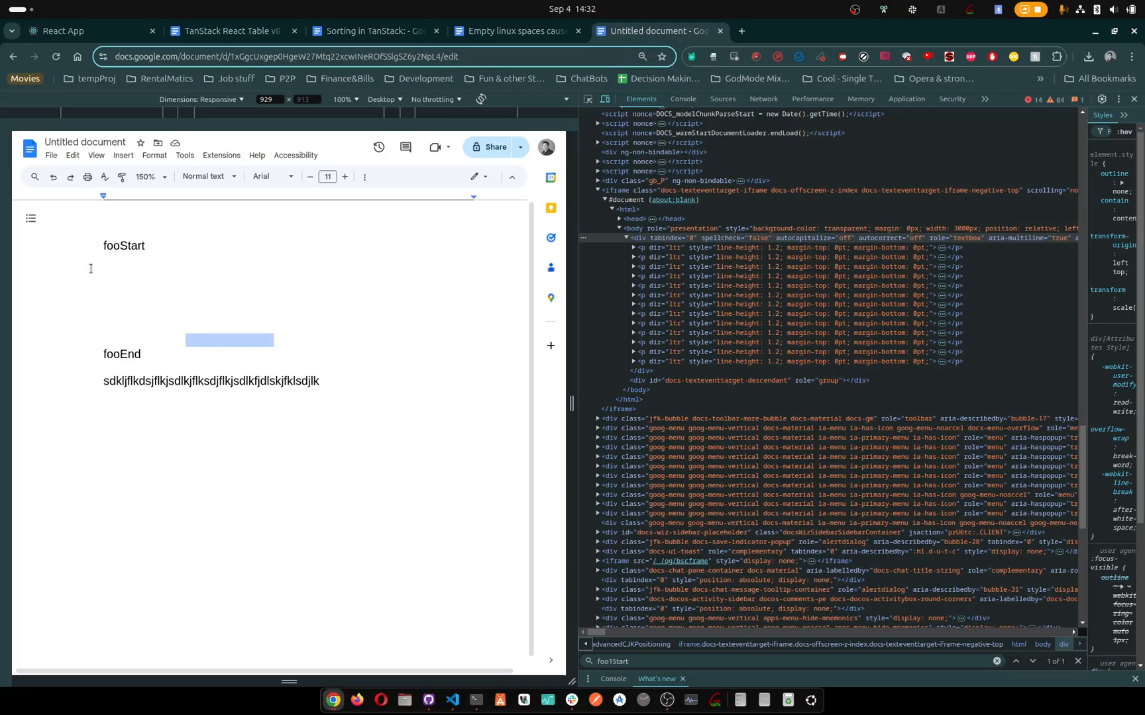
drag(103, 260, 276, 346)
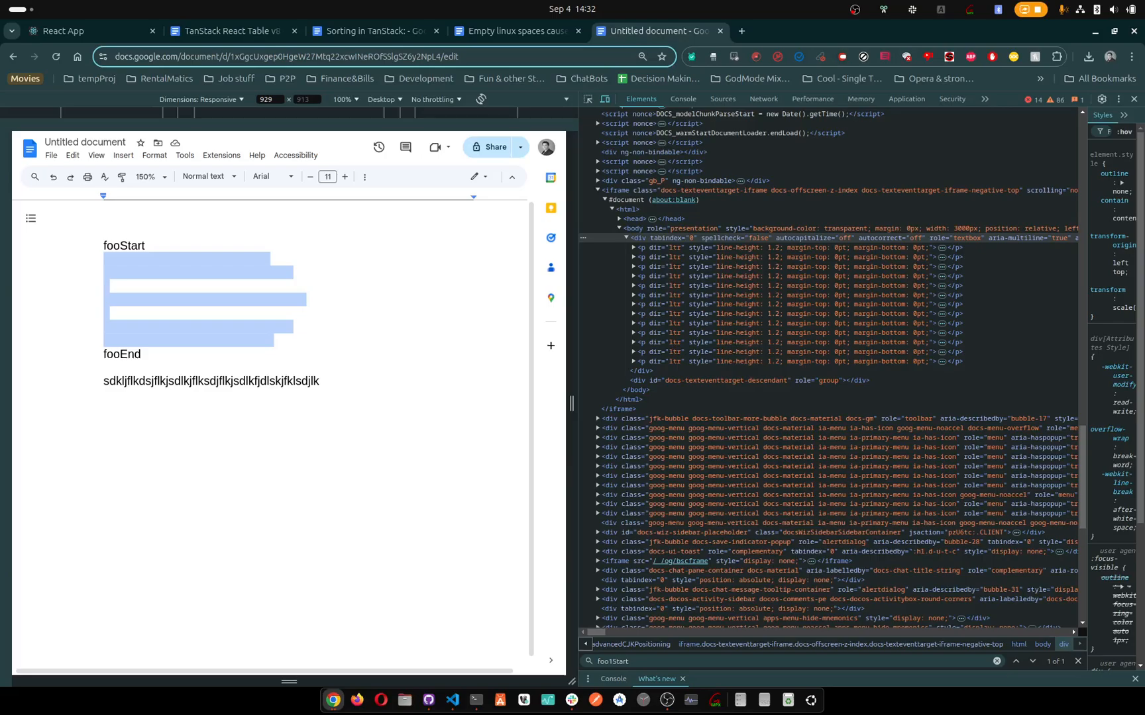
click(738, 30)
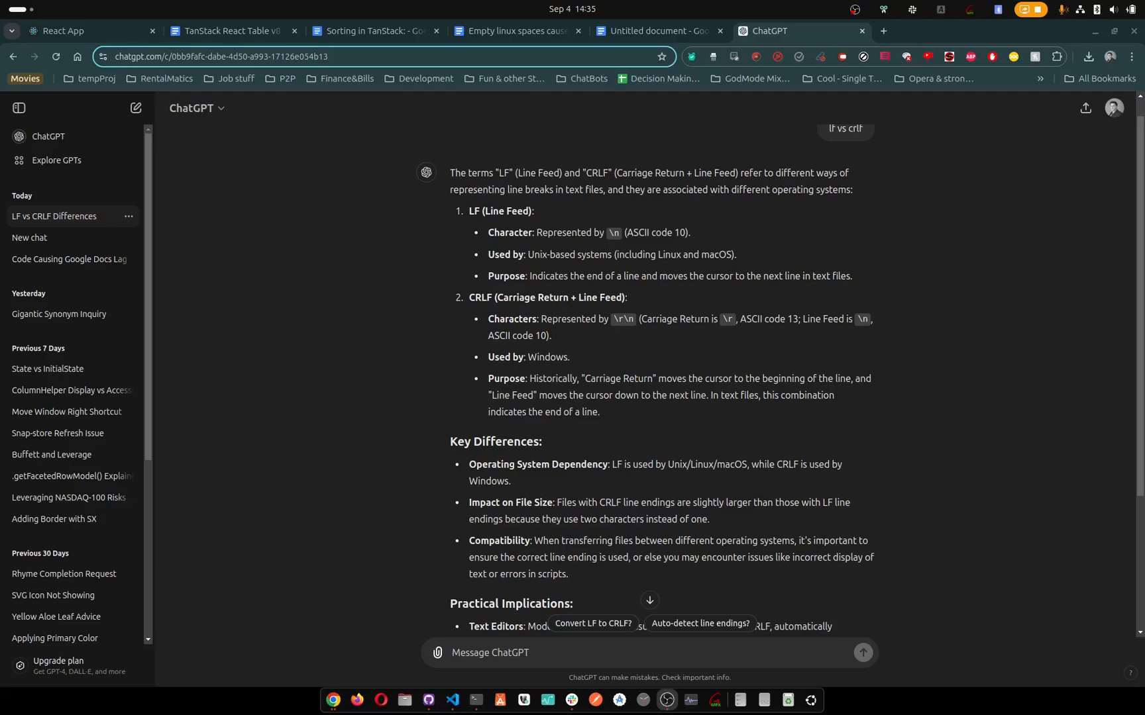
Scroll through the ChatGPT LF vs CRLF answers, then switch to the VS Code window
scroll(down, 3)
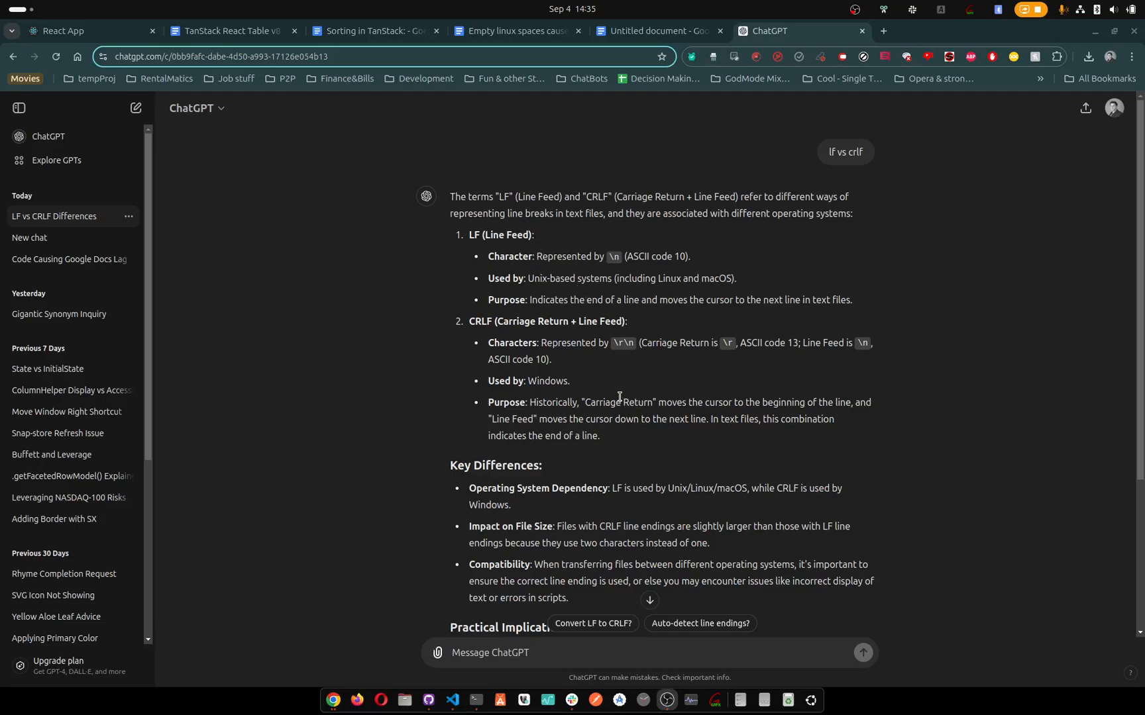
mouse_move(744, 489)
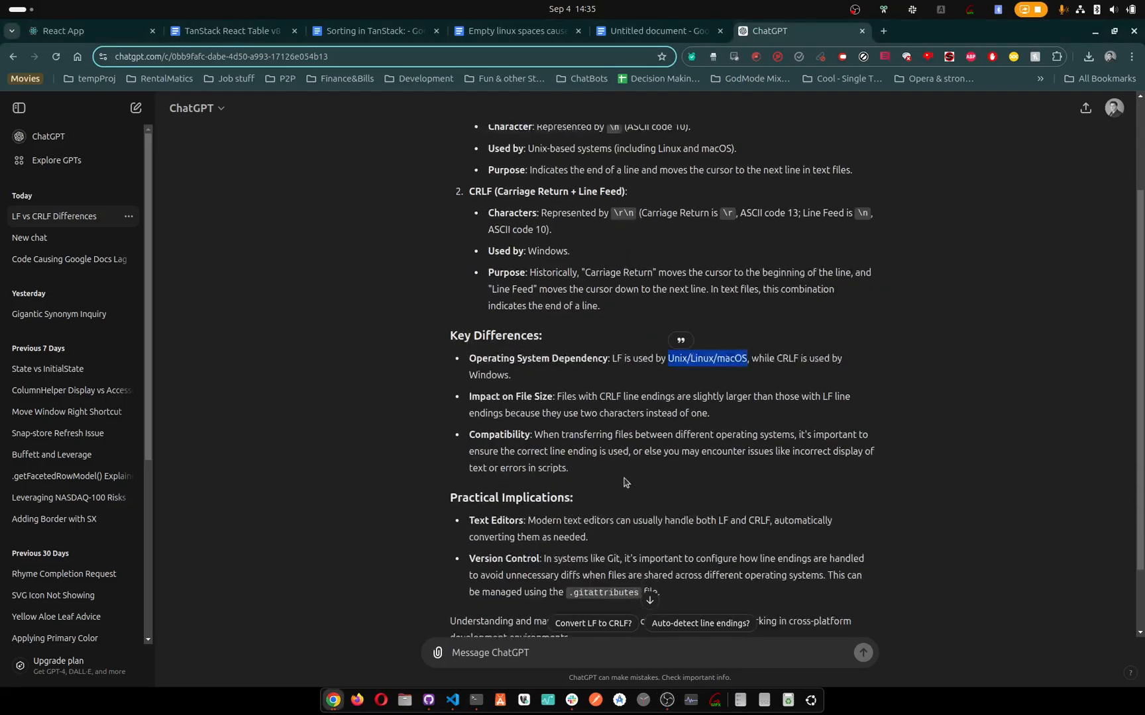
scroll(down, 3)
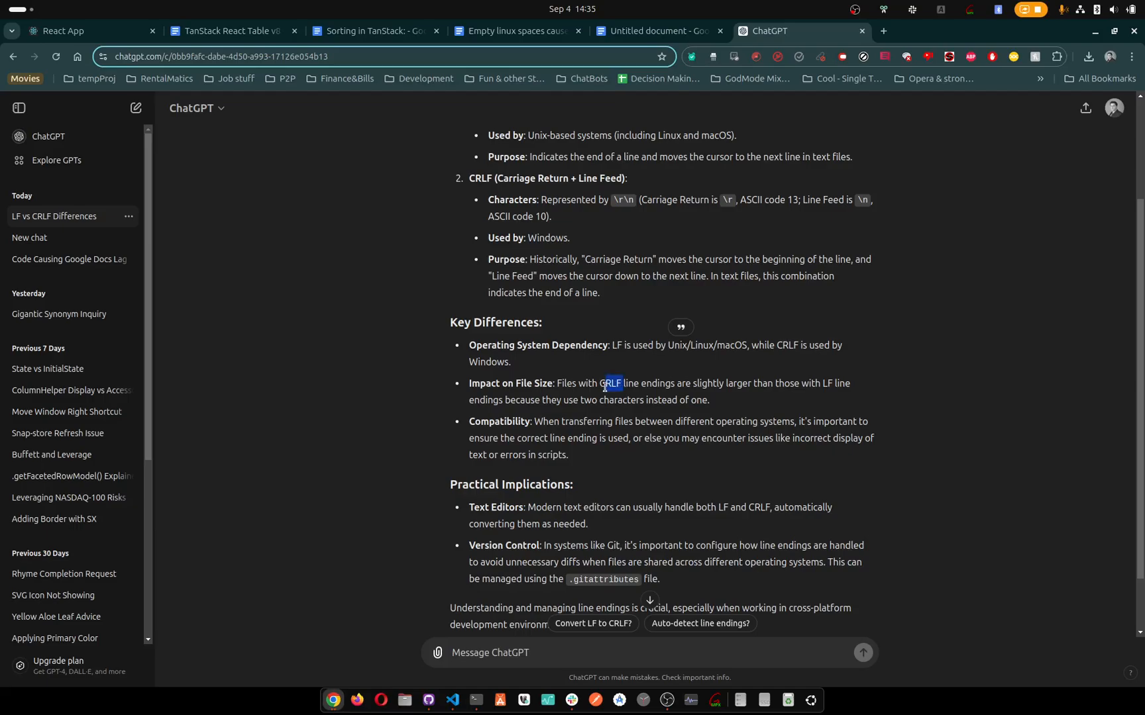
scroll(down, 3)
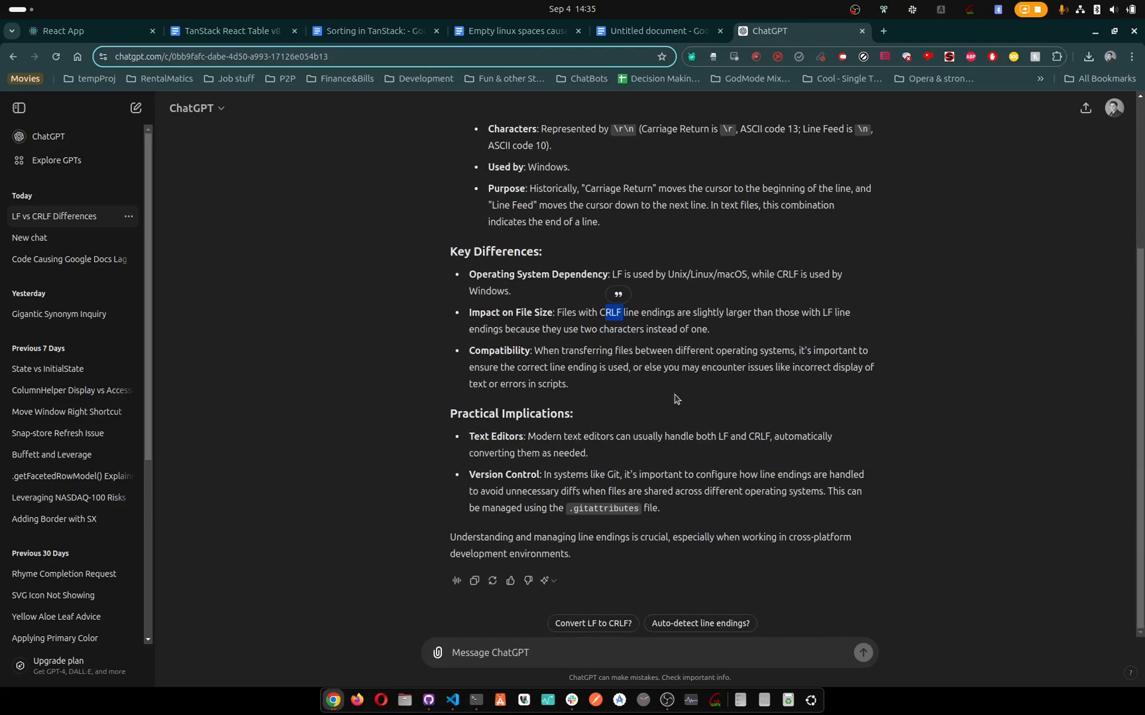
mouse_move(692, 348)
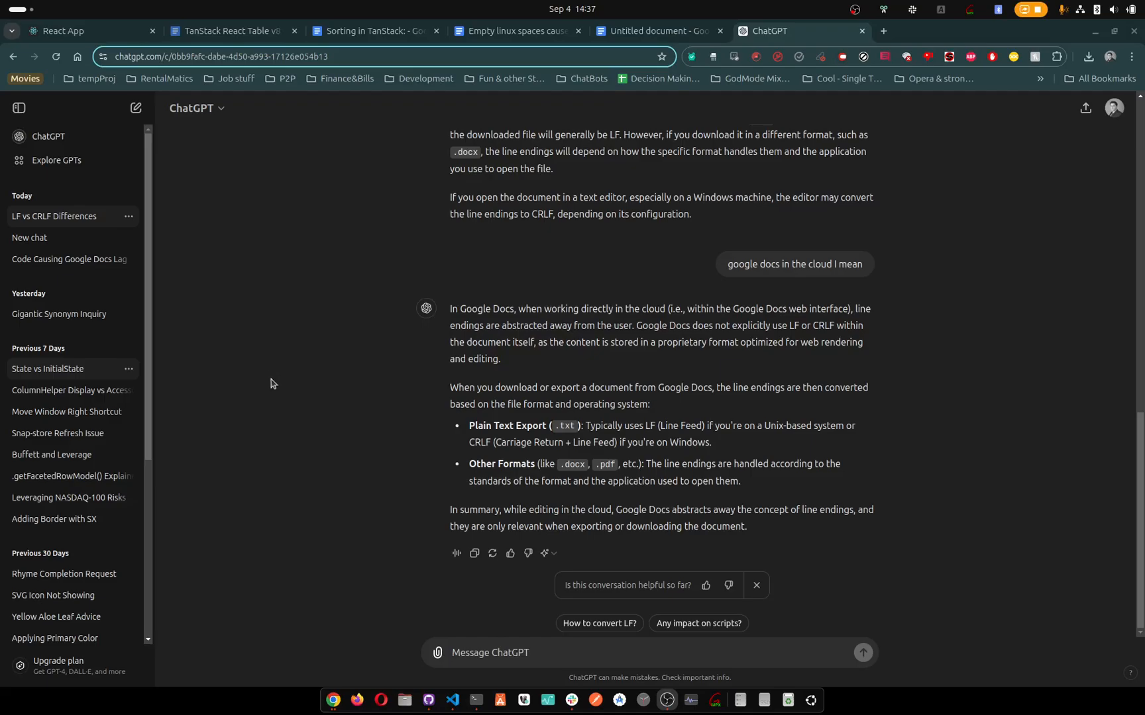
mouse_move(466, 373)
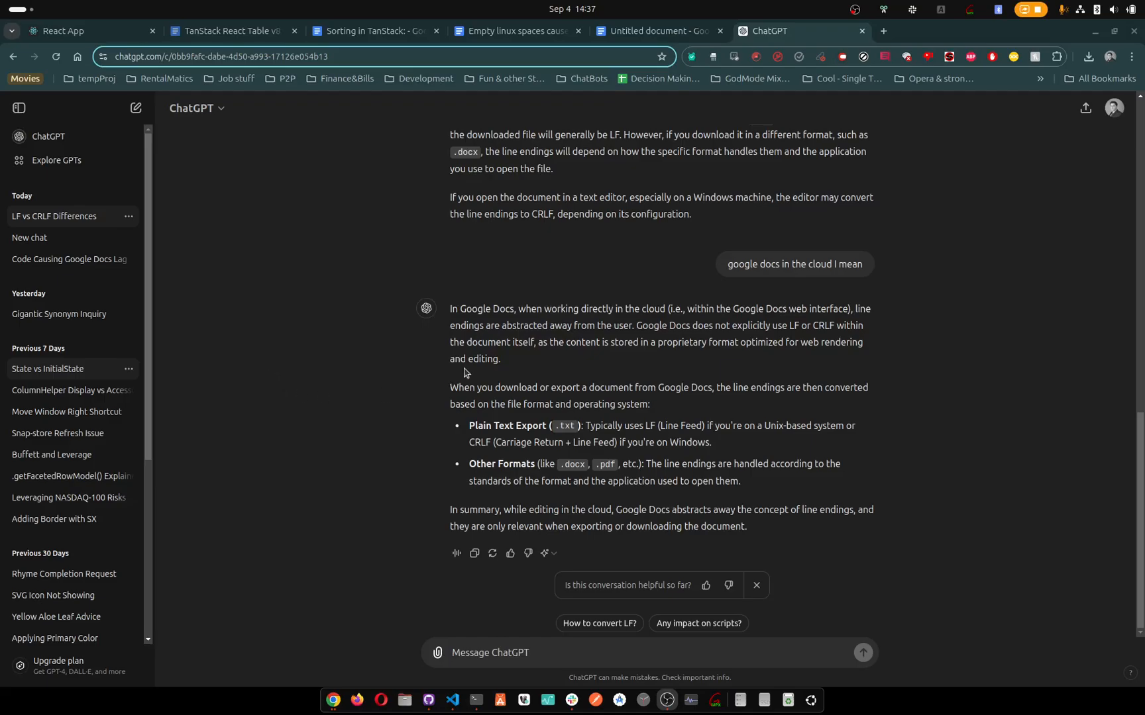
mouse_move(710, 328)
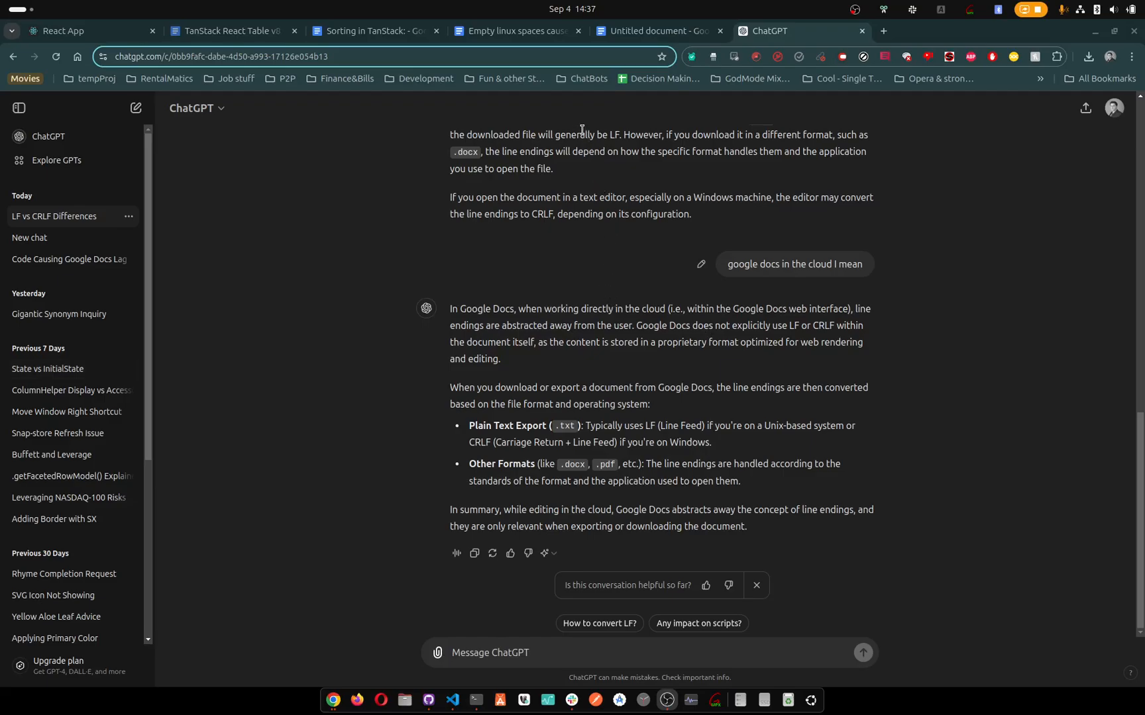
click(654, 30)
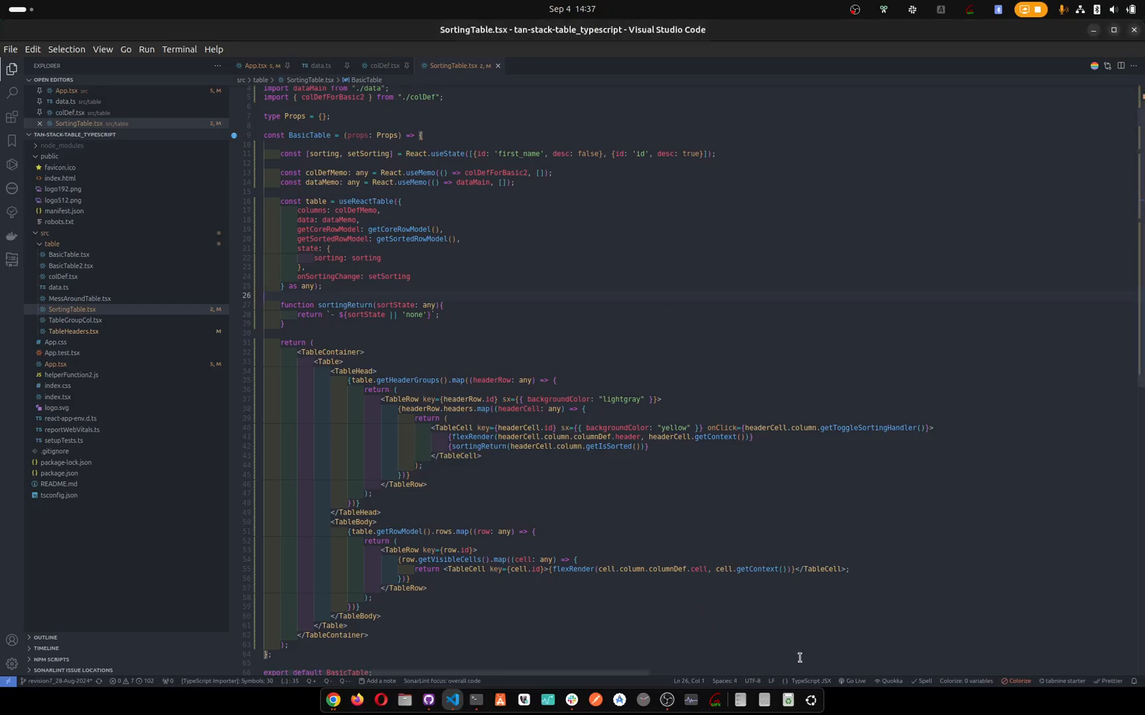
Focus the SortingTable.tsx editor in VS Code
click(769, 681)
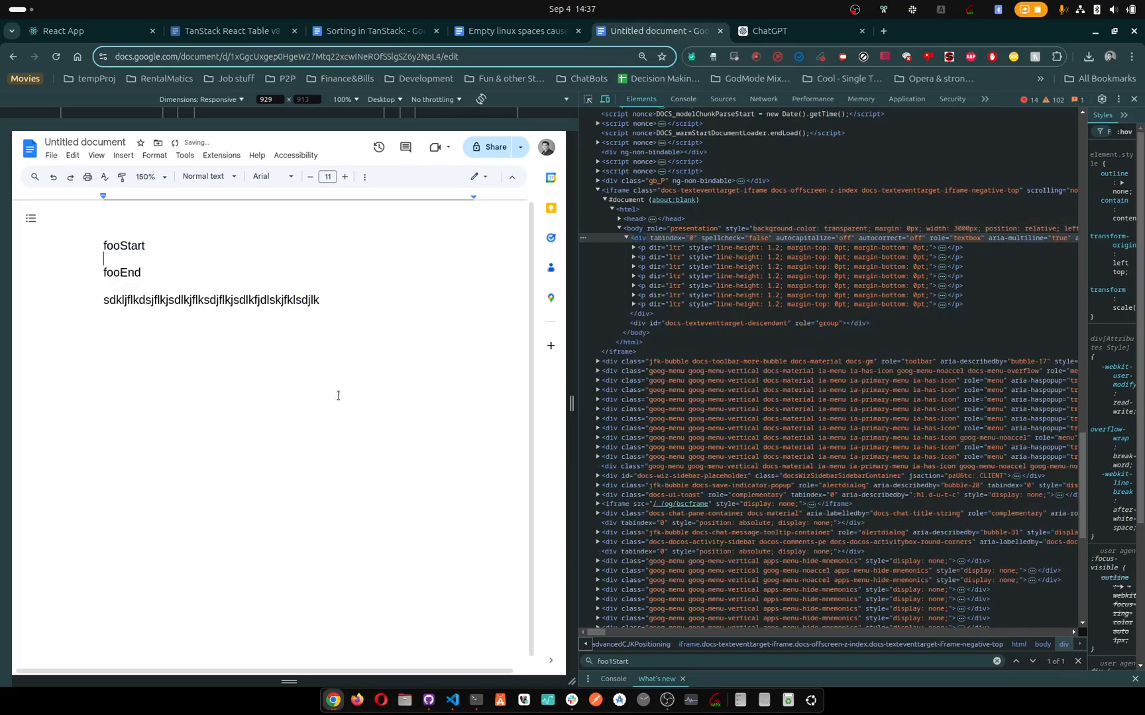
Remove an empty line between fooStart and fooEnd and type 'sdkfldskjfljsdlfksd'
key(backspace)
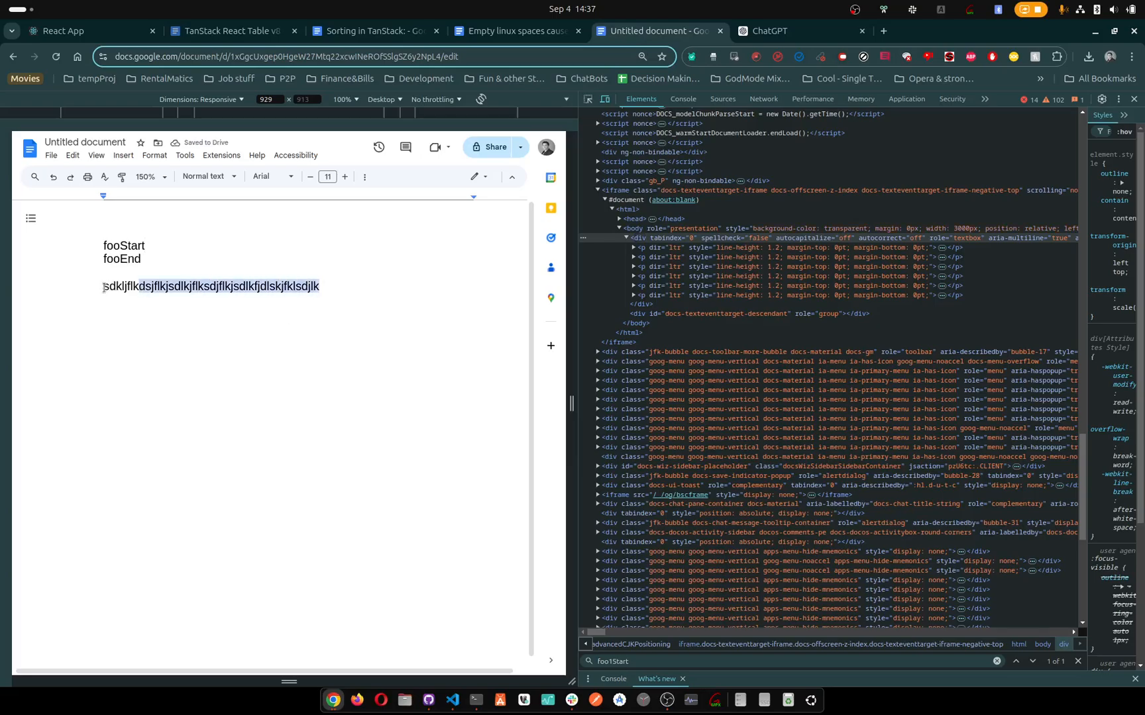
text(sdkfldskjfljsdlfksd)
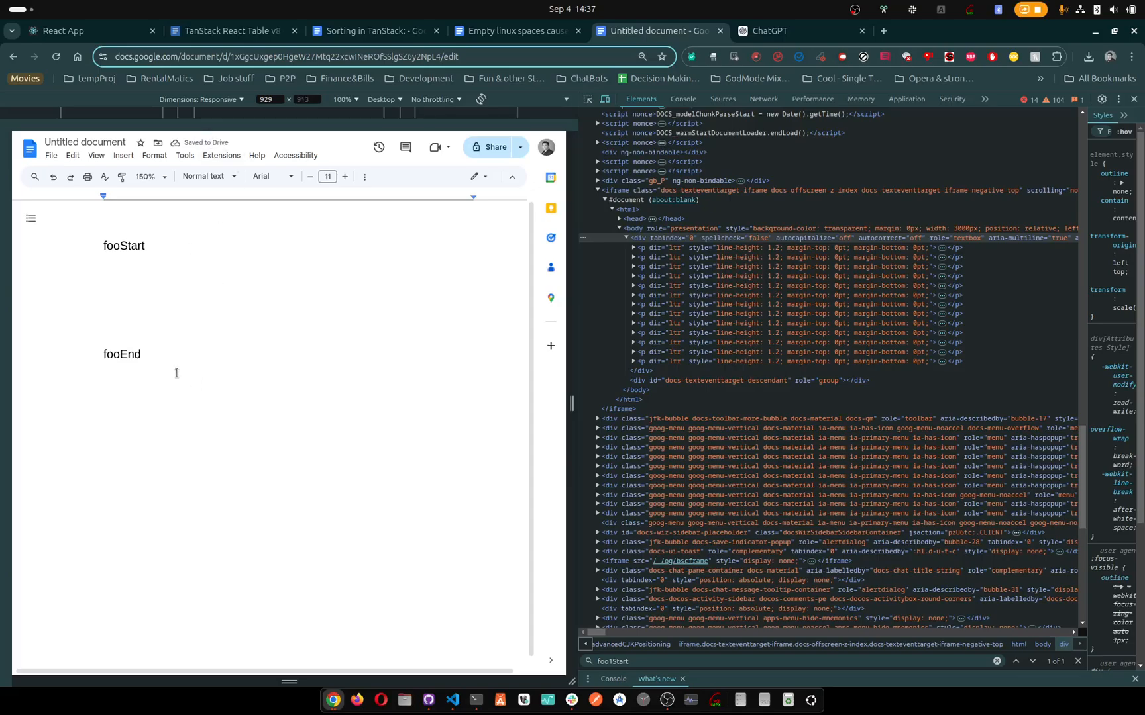
Type 'sdklfjlksd' below fooEnd, then switch to the lag write-up document
text(sdklfjlksd)
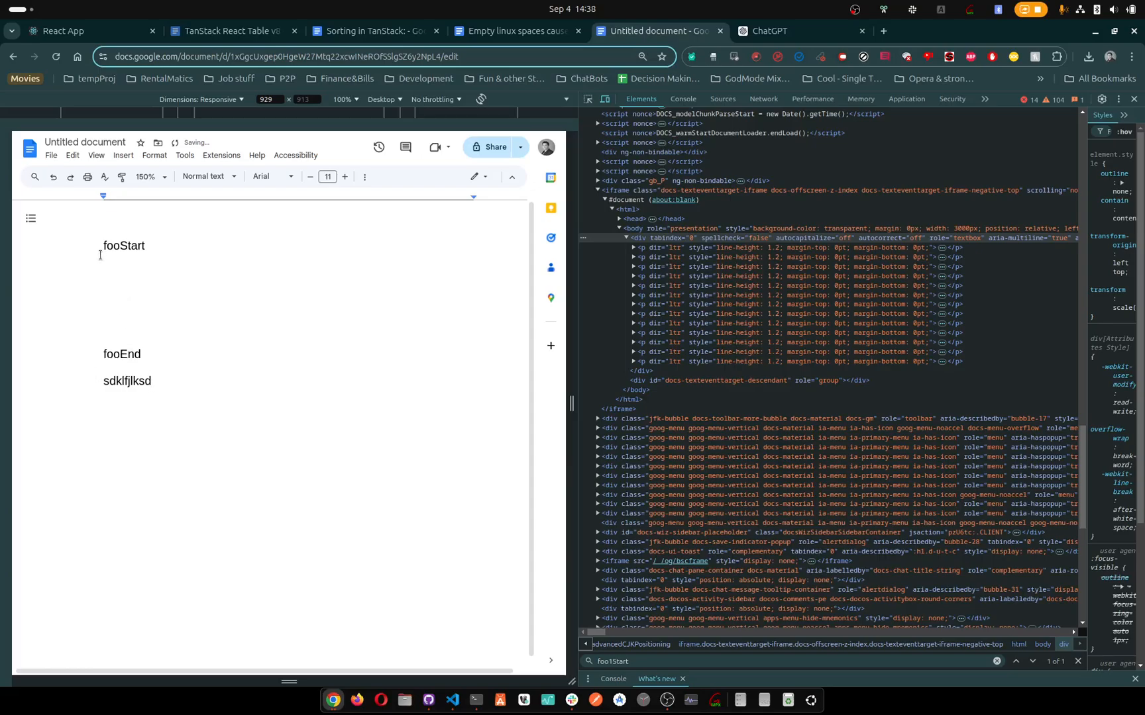
mouse_move(204, 283)
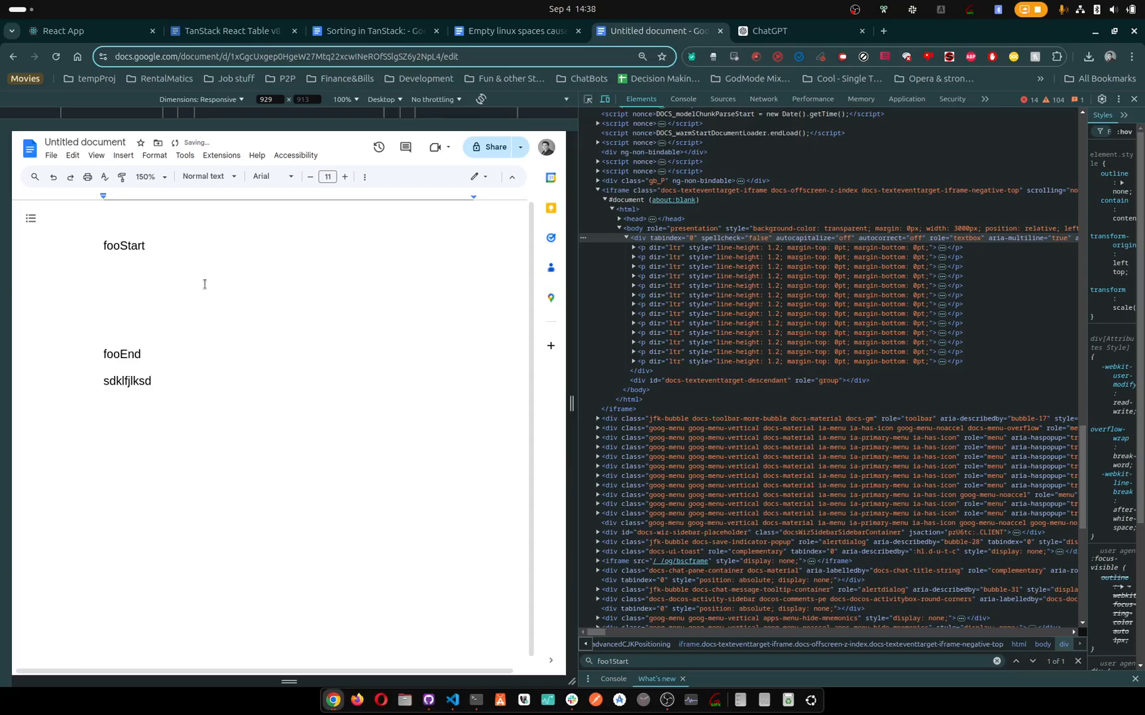
click(518, 30)
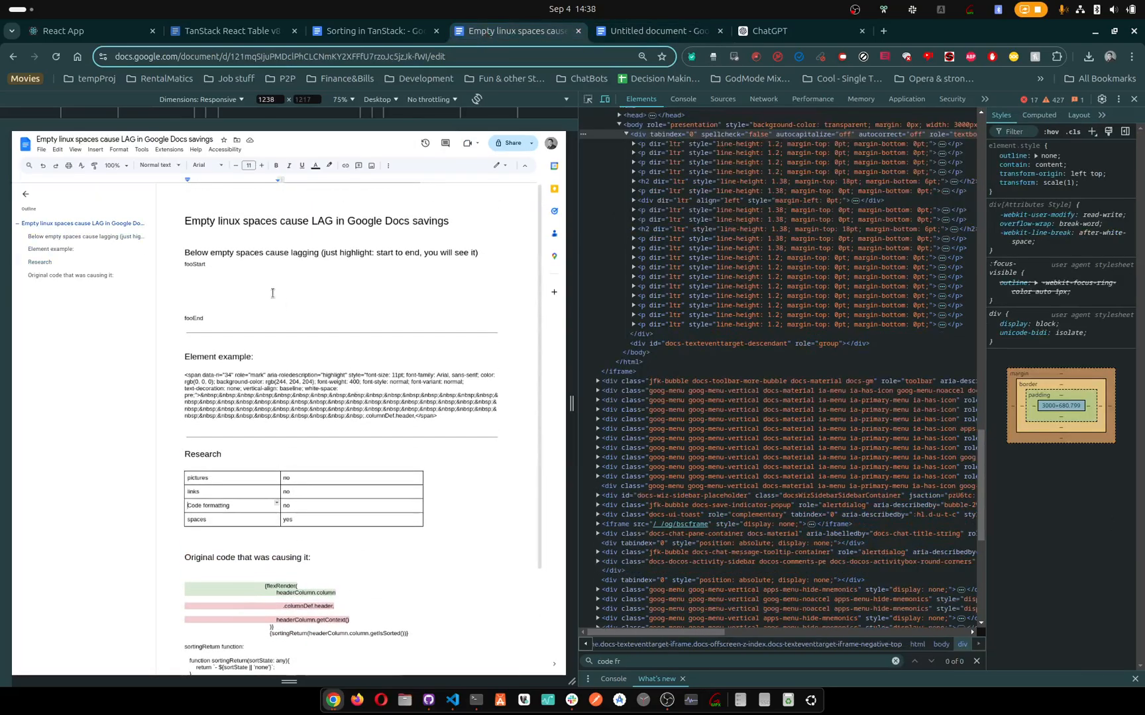
Highlight the empty lines under fooStart in the write-up, then return to the untitled test document
drag(186, 271, 276, 292)
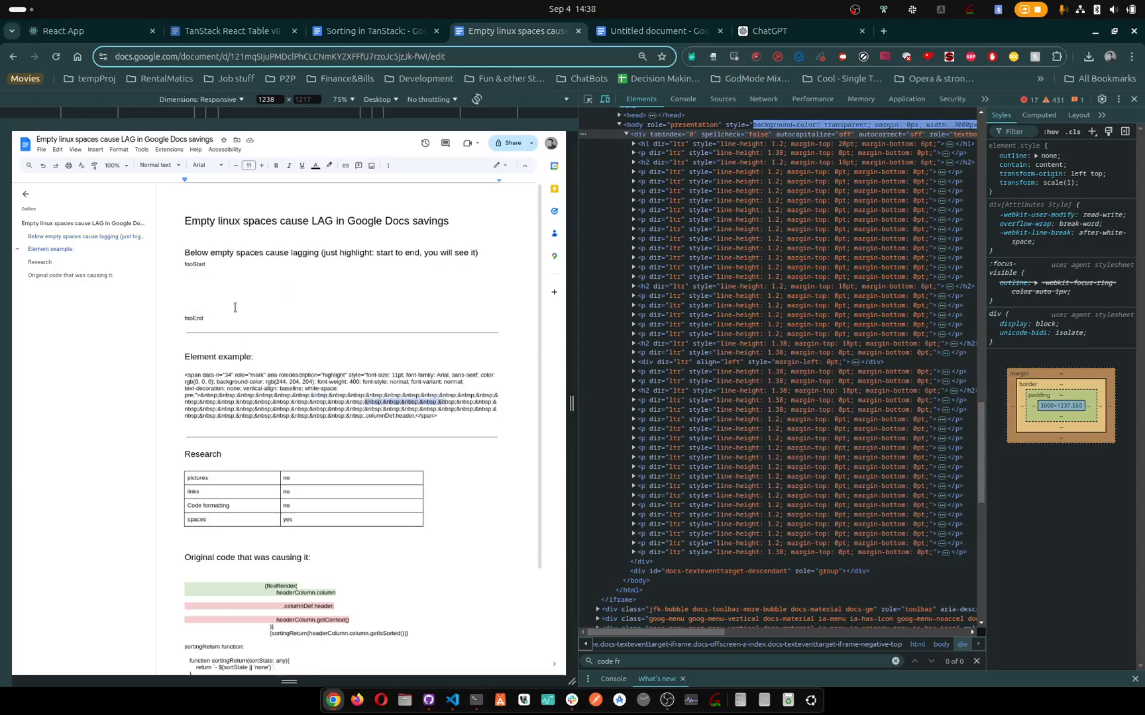
drag(187, 270, 274, 302)
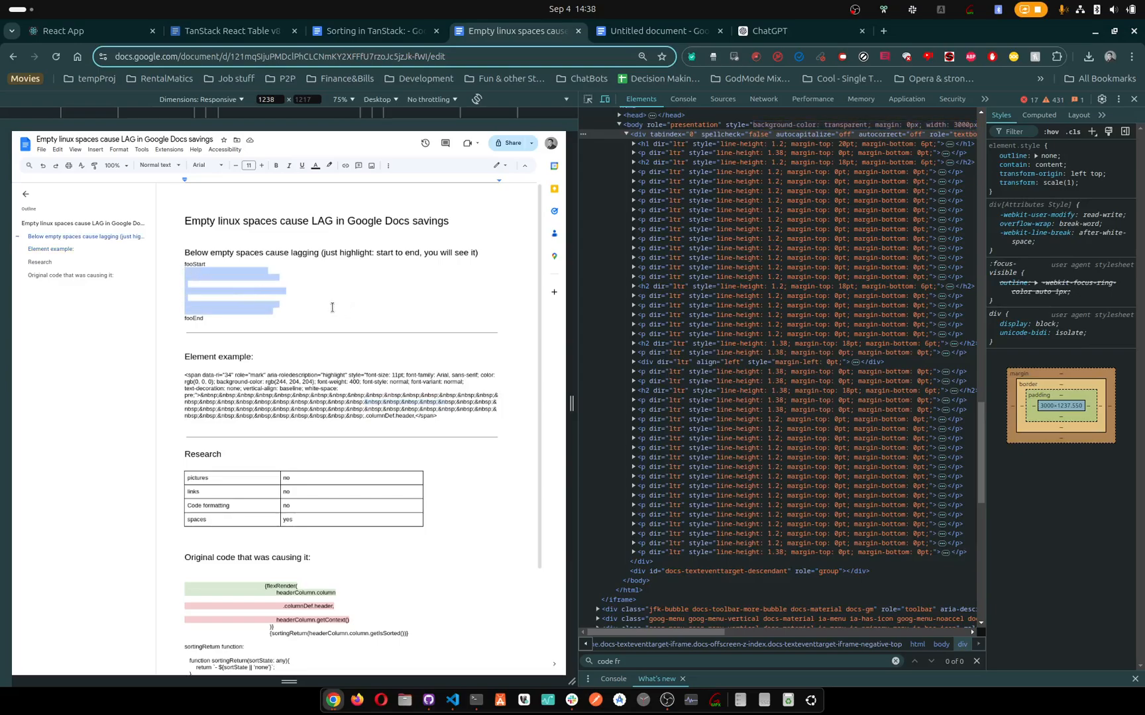
click(280, 313)
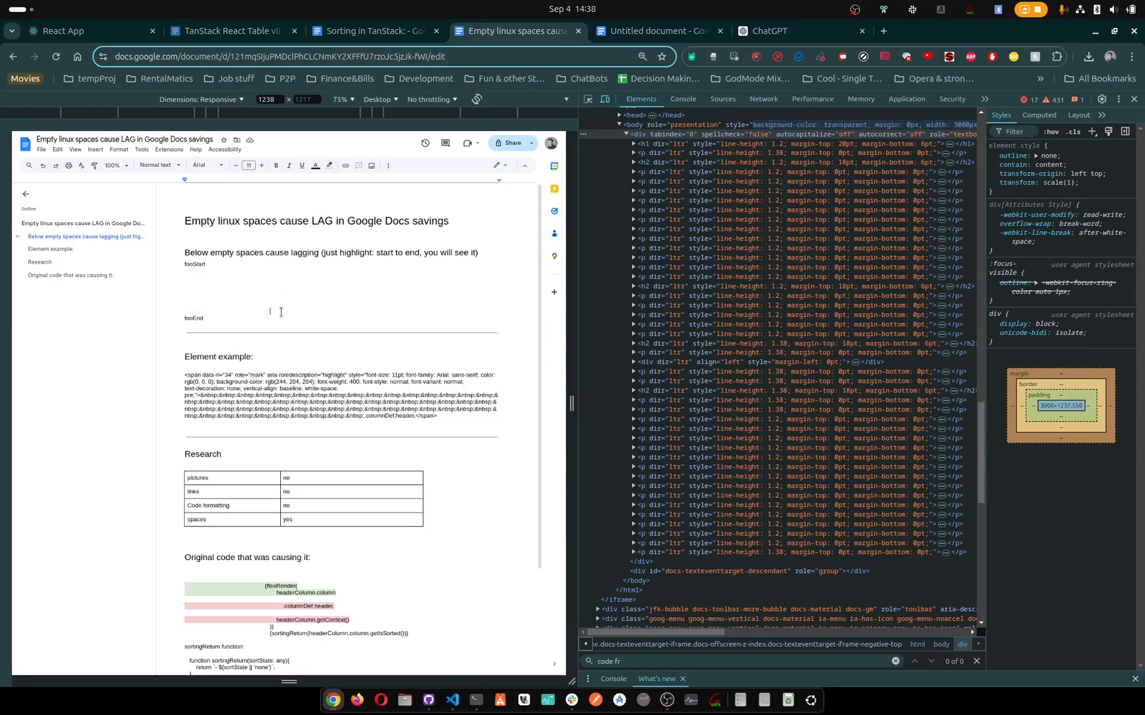
drag(186, 270, 275, 310)
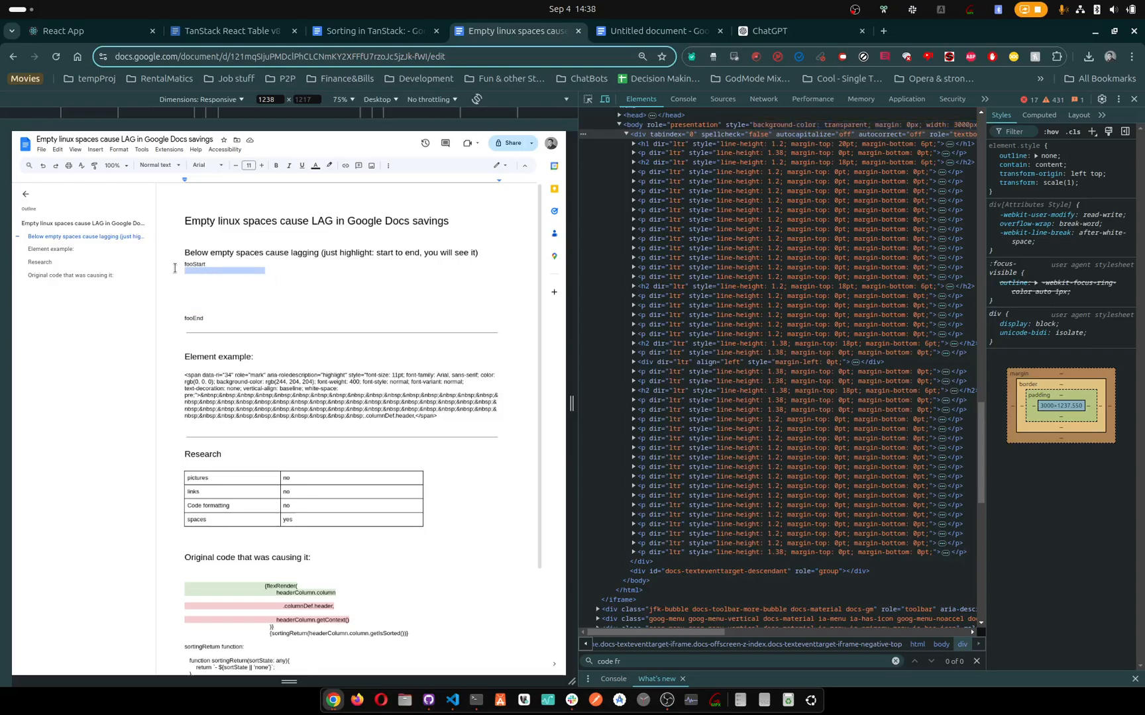
mouse_move(267, 288)
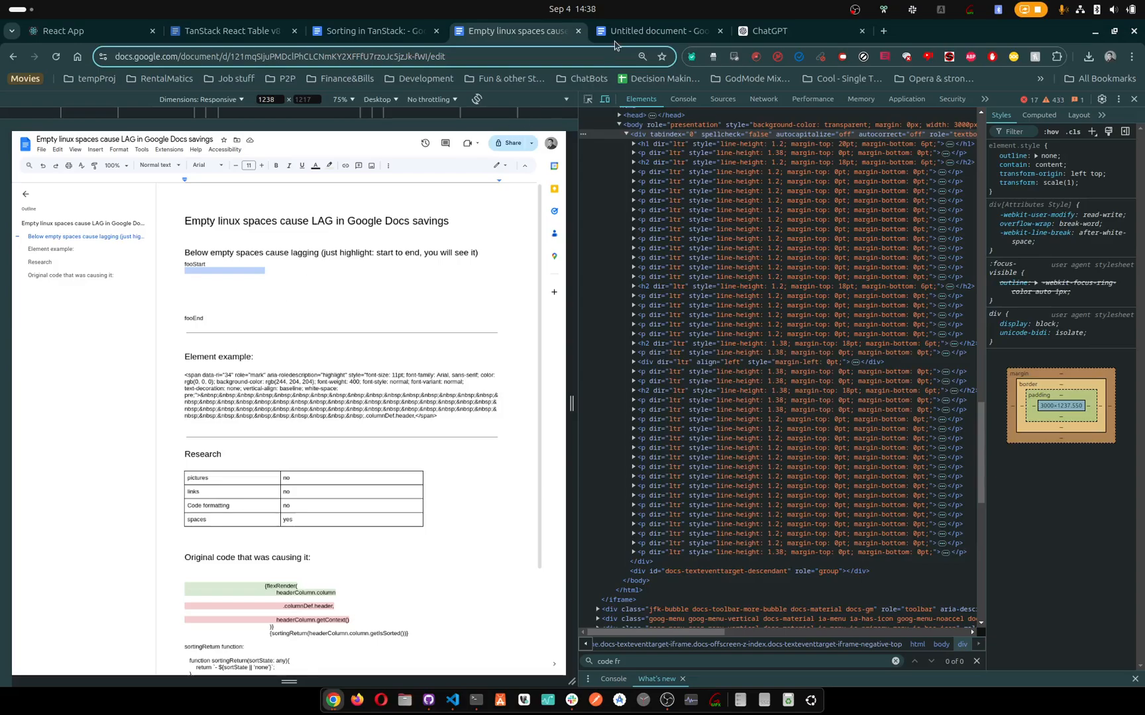
click(653, 30)
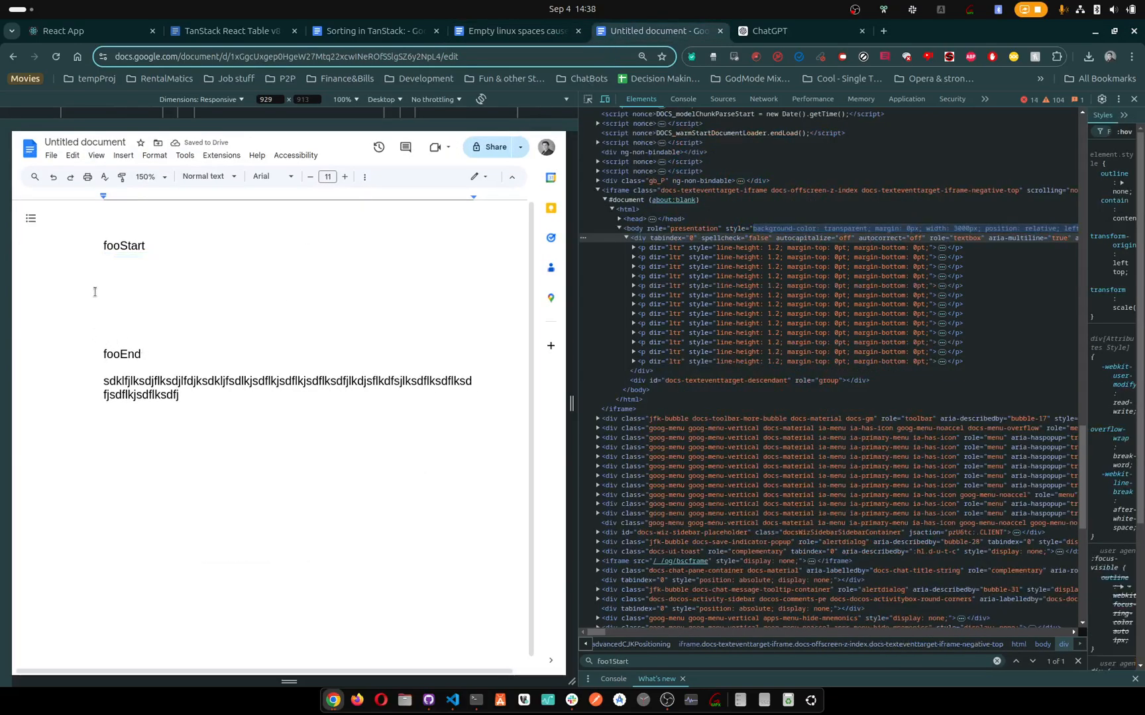
Select and remove the blank lines between fooStart and fooEnd, typing 'lsdljfldks' and 'sdlkj' test lines
drag(103, 260, 300, 299)
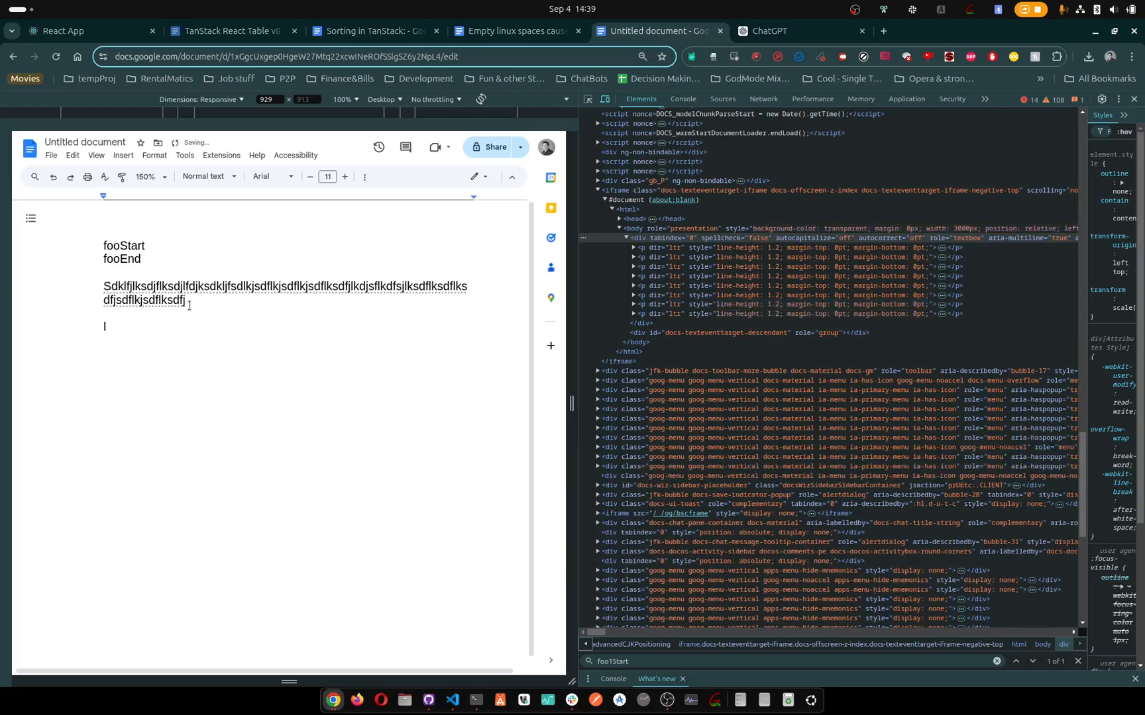
text(lsdljfldks)
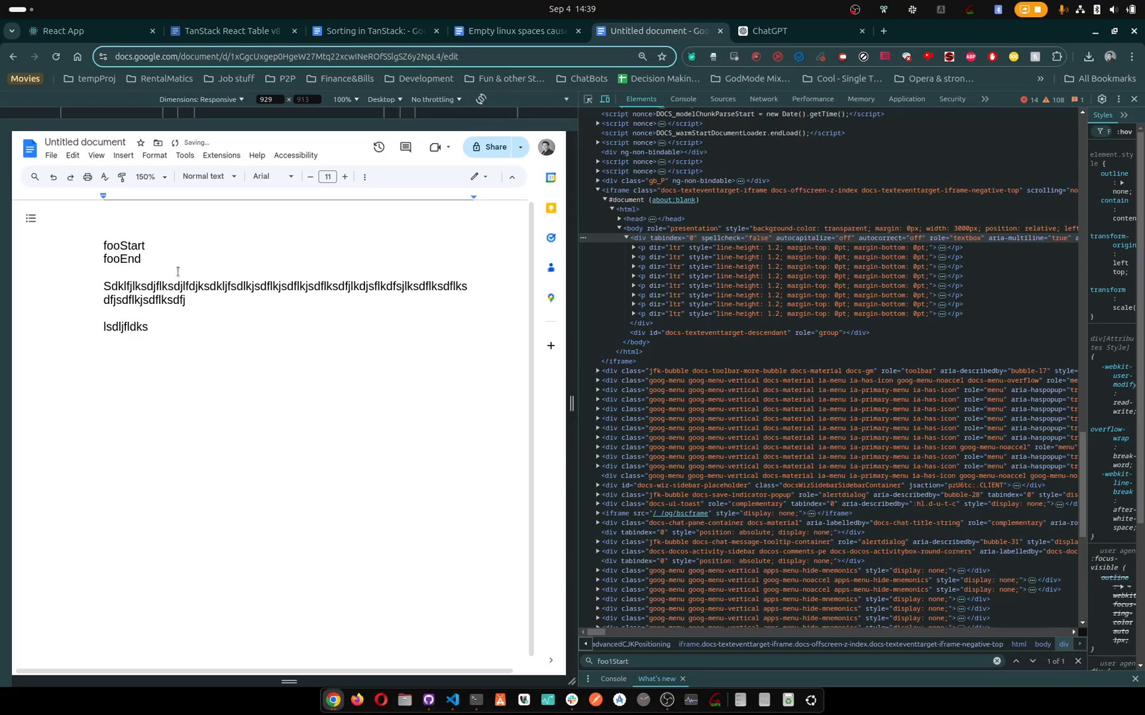
mouse_move(207, 345)
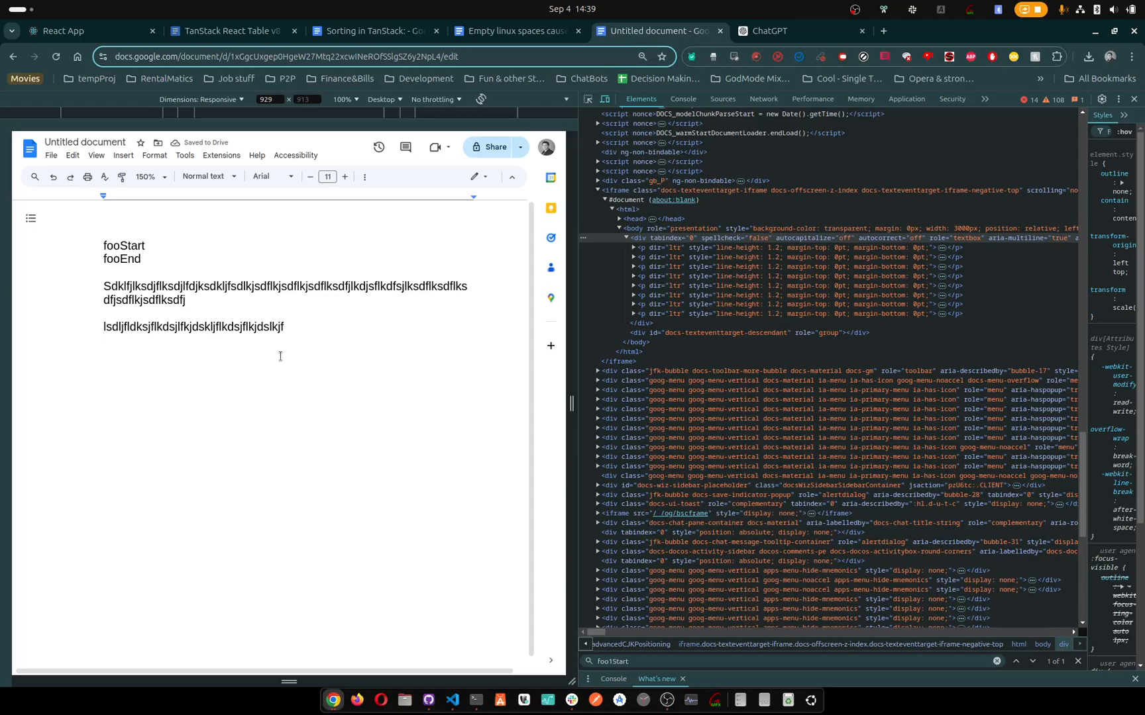
text(sdlkj)
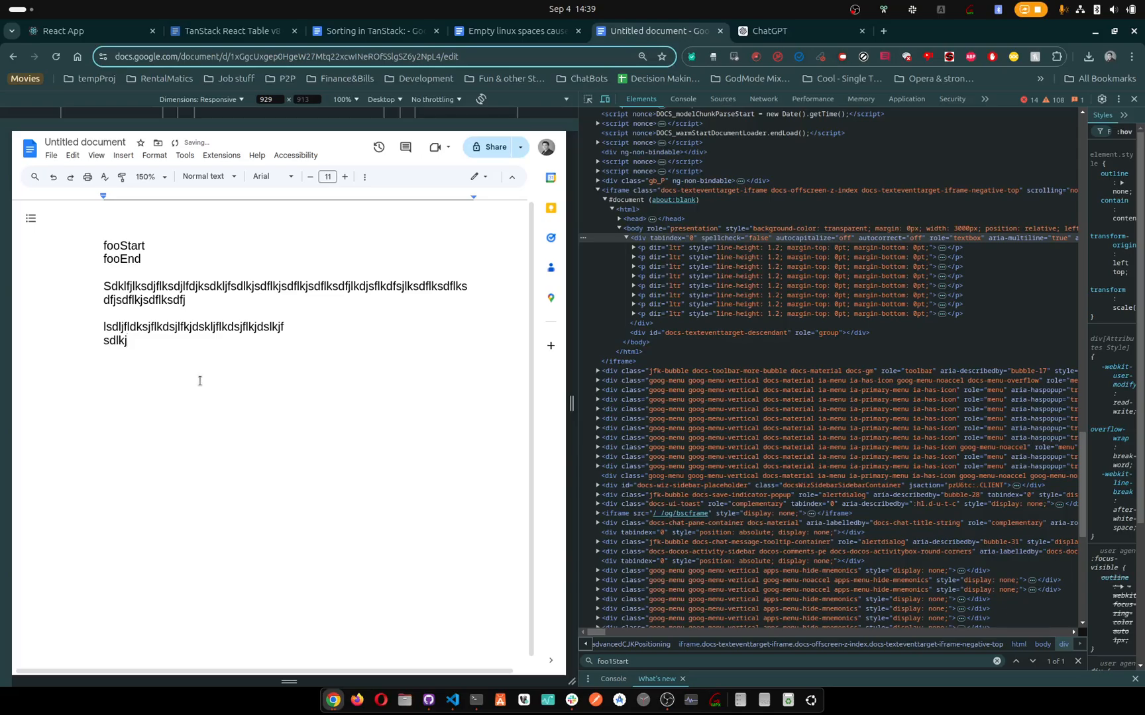
mouse_move(238, 383)
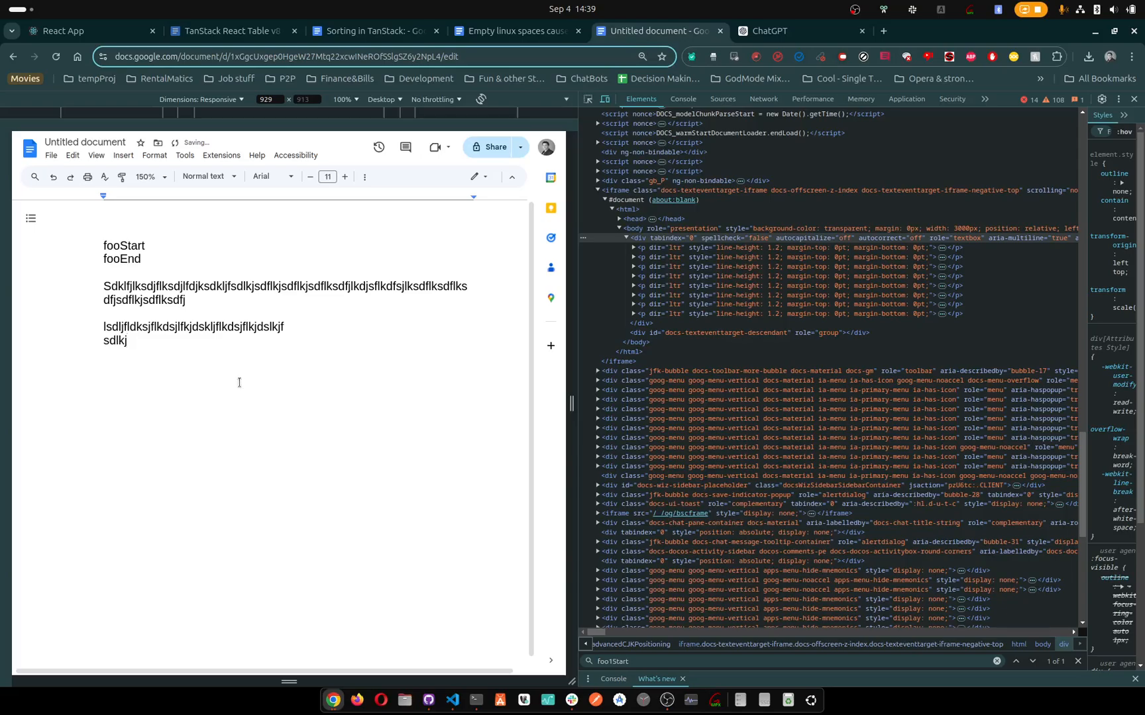
mouse_move(167, 275)
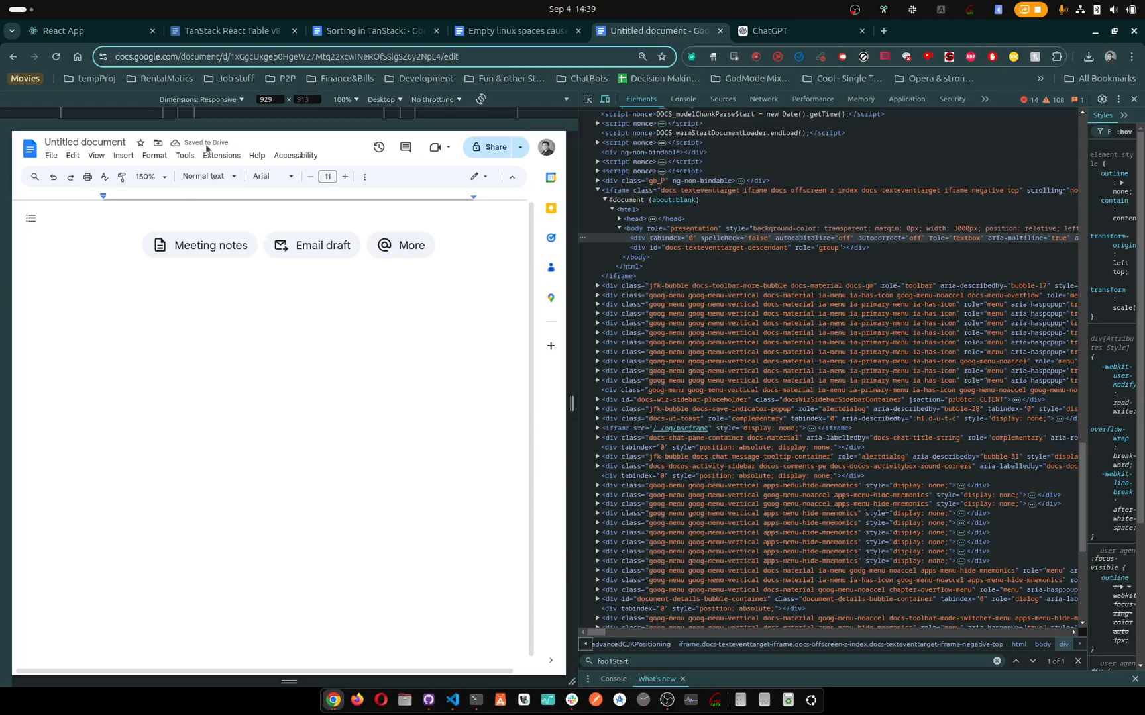
Type 'sdljlfkdslkfj' into the emptied document, then switch to the lag write-up document
text(sdljlfkdslkfjdslkf jdlskjflksdif)
text(sdlkfjsdlfkldsjsdf)
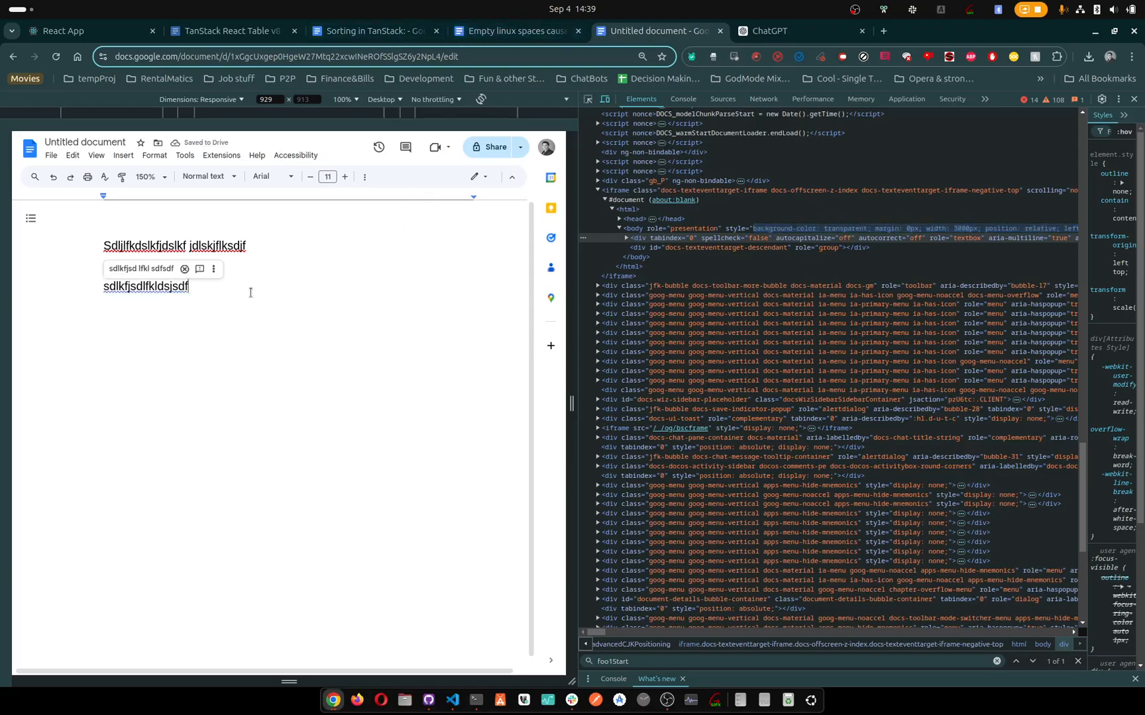
click(516, 30)
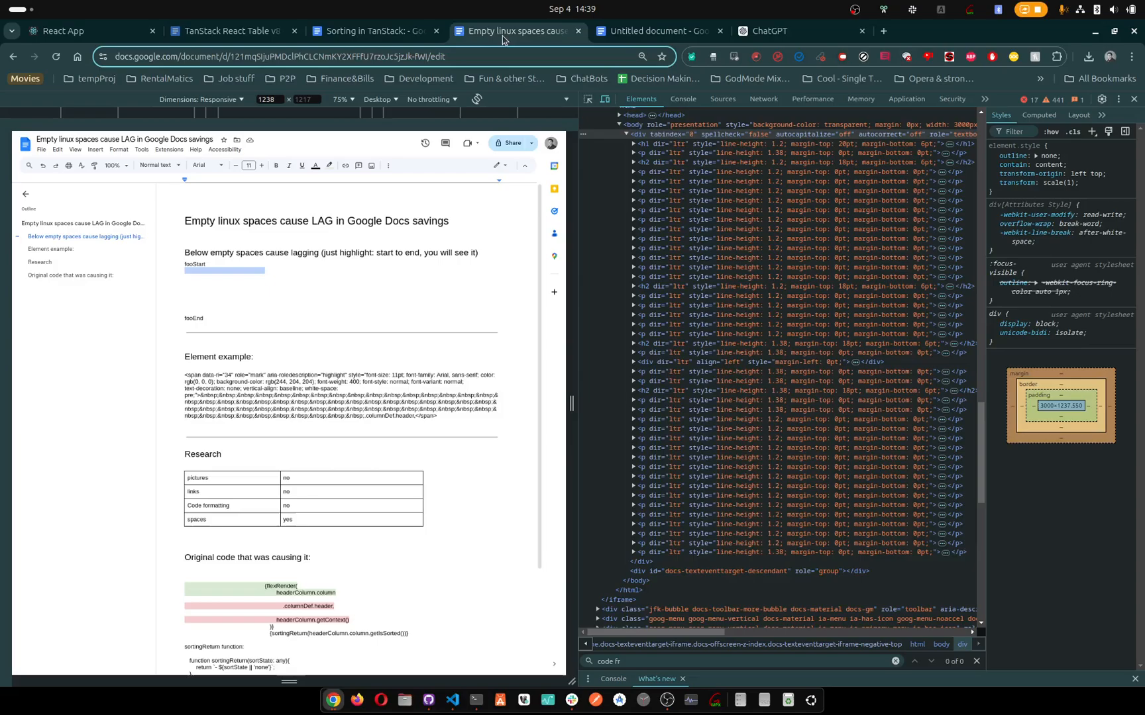
Scroll down the untitled document showing the green-highlighted test lines
scroll(down, 3)
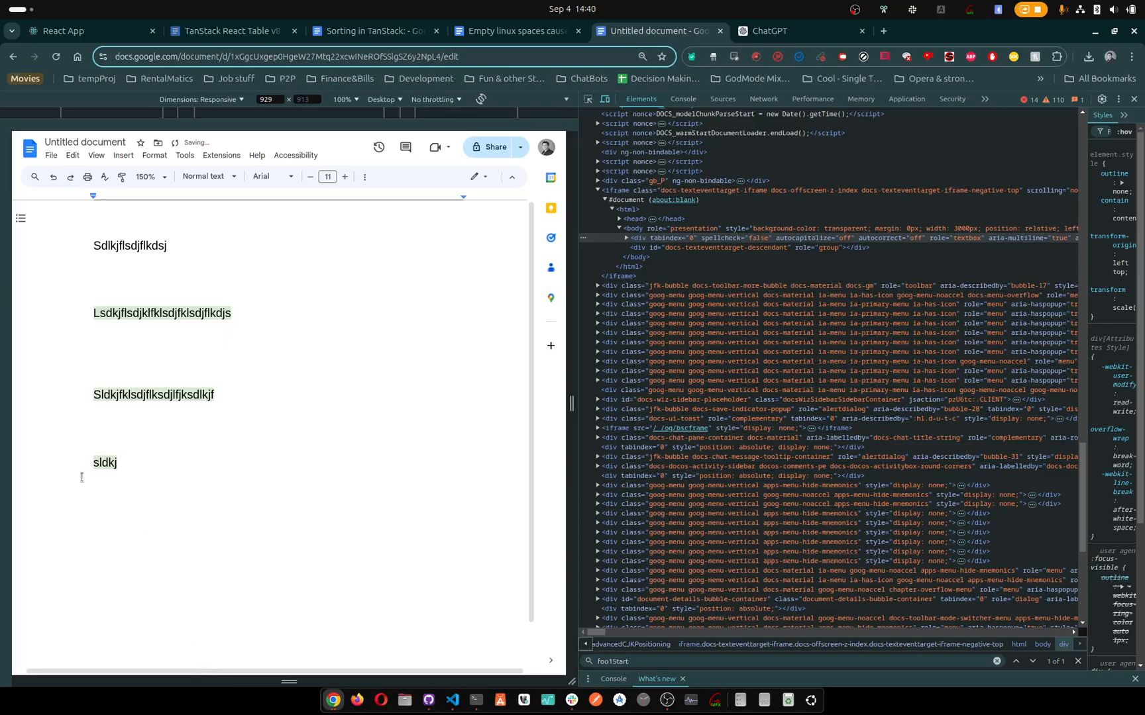
mouse_move(79, 502)
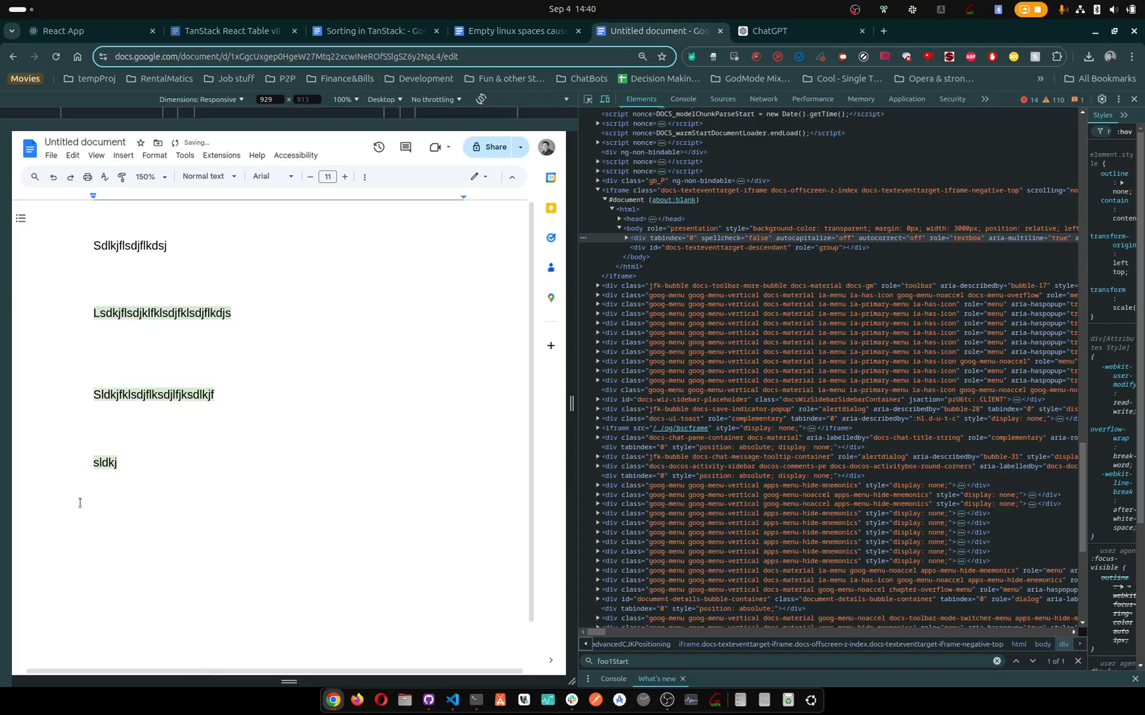